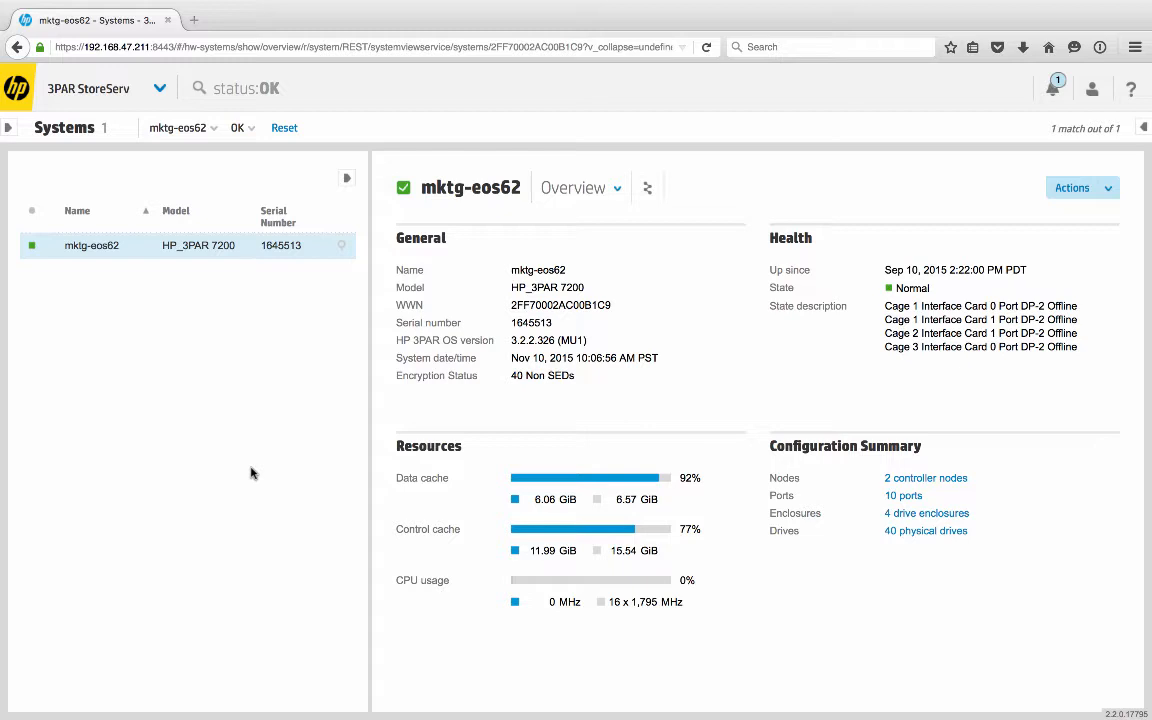
{"action": "mouse_move", "coordinate": [858, 404]}
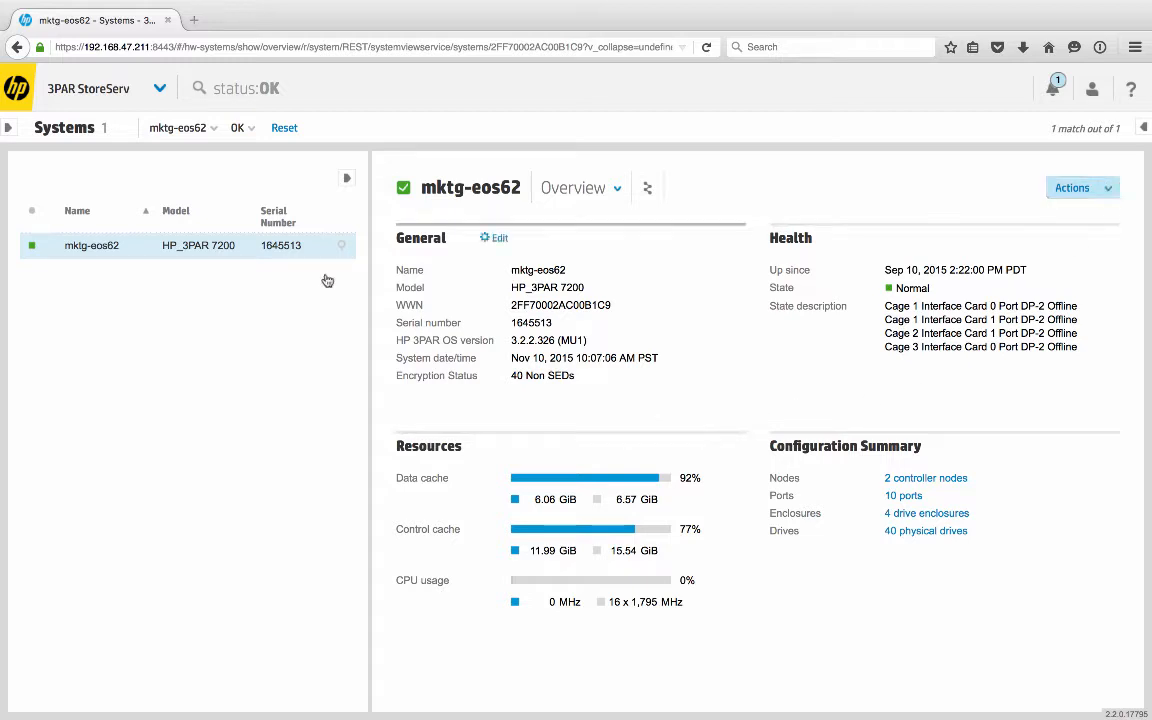
- Expand the 3PAR StoreServ main navigation menu from the mktg-eos62 overview
{"action": "left_click", "coordinate": [160, 88]}
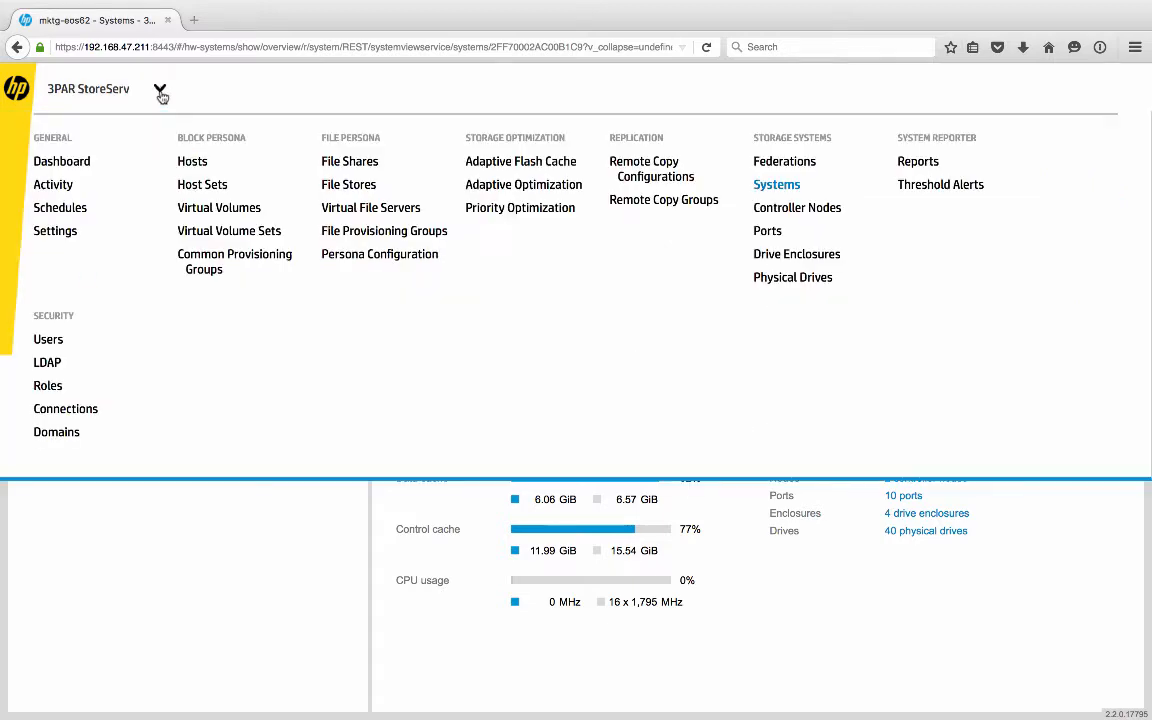
- Show the AO_CFG_DFLT configuration overview in the Adaptive Optimization area
{"action": "left_click", "coordinate": [524, 184]}
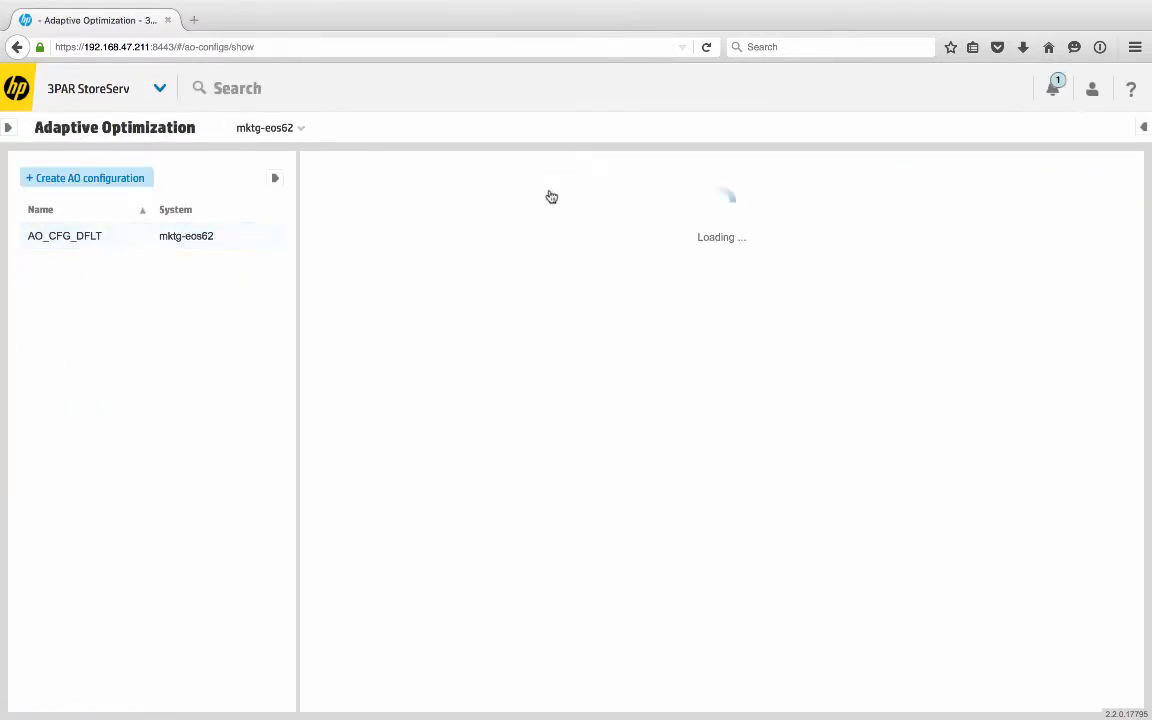
{"action": "left_click", "coordinate": [64, 236]}
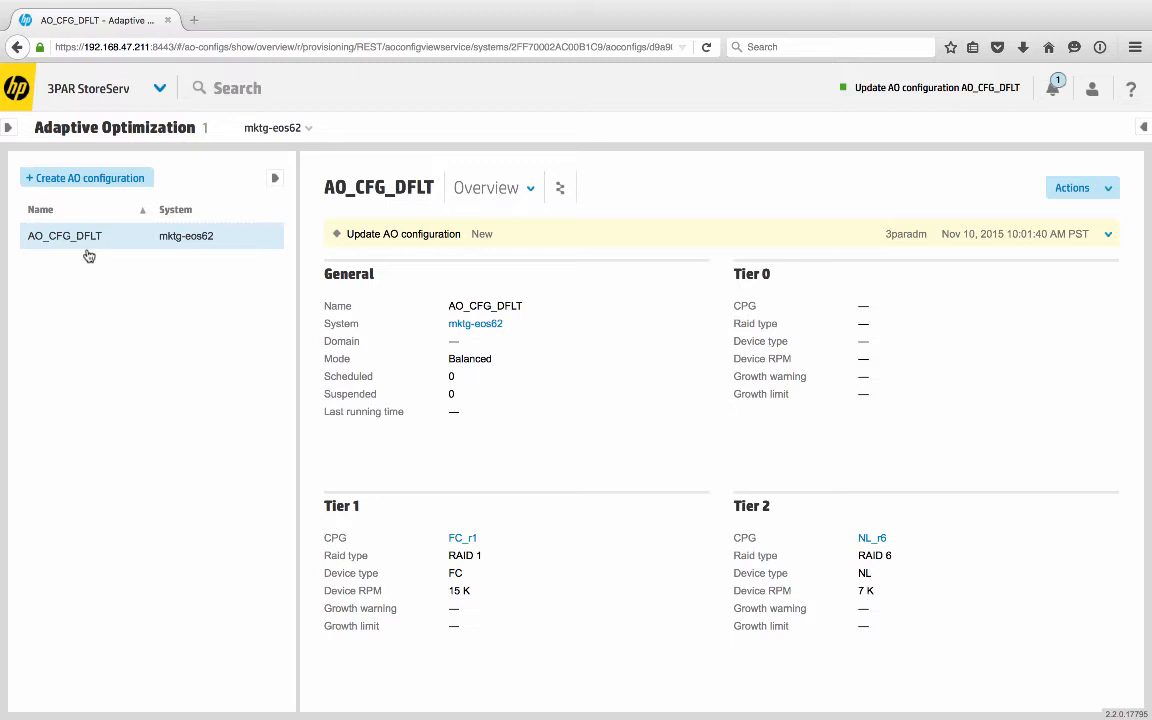
{"action": "mouse_move", "coordinate": [208, 244]}
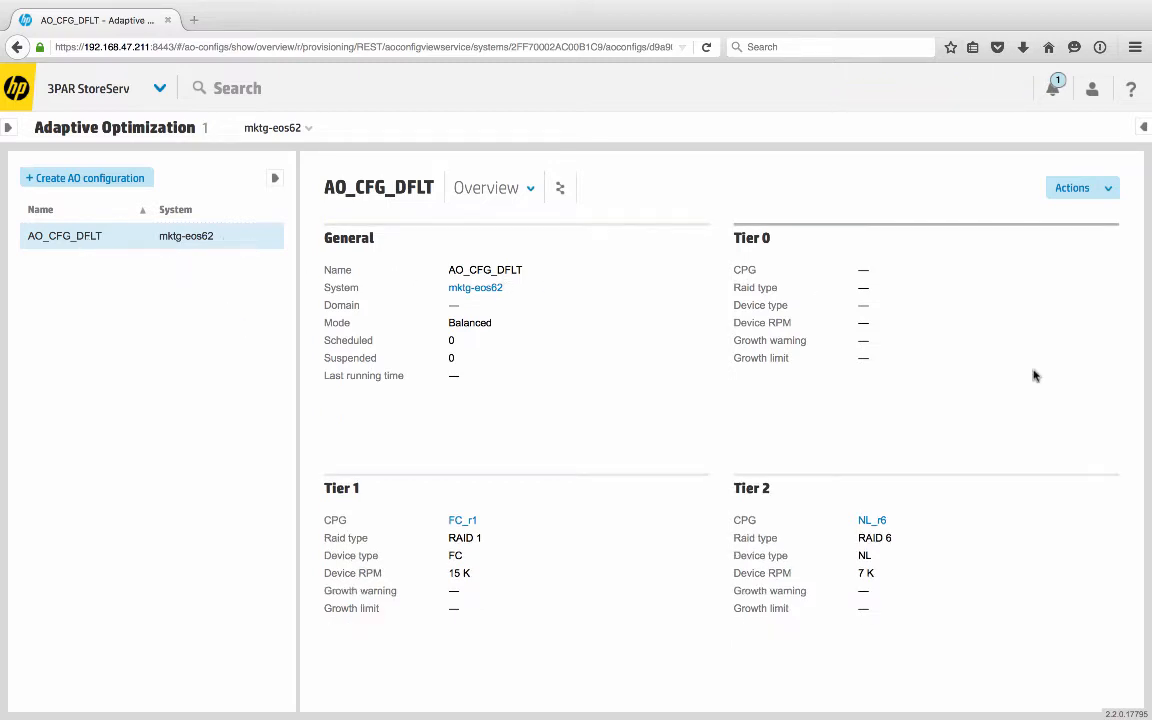
{"action": "mouse_move", "coordinate": [1082, 188]}
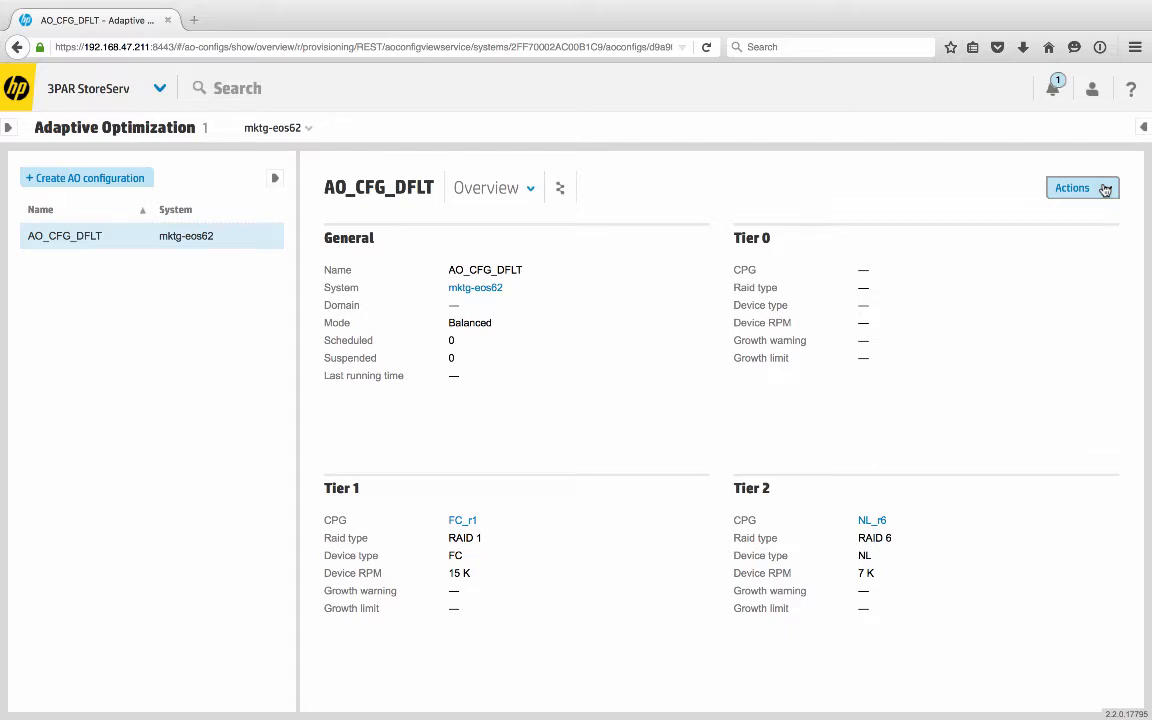
- Edit AO_CFG_DFLT and review its Premium, Performance, Balanced and Cost mode choices
{"action": "left_click", "coordinate": [1072, 188]}
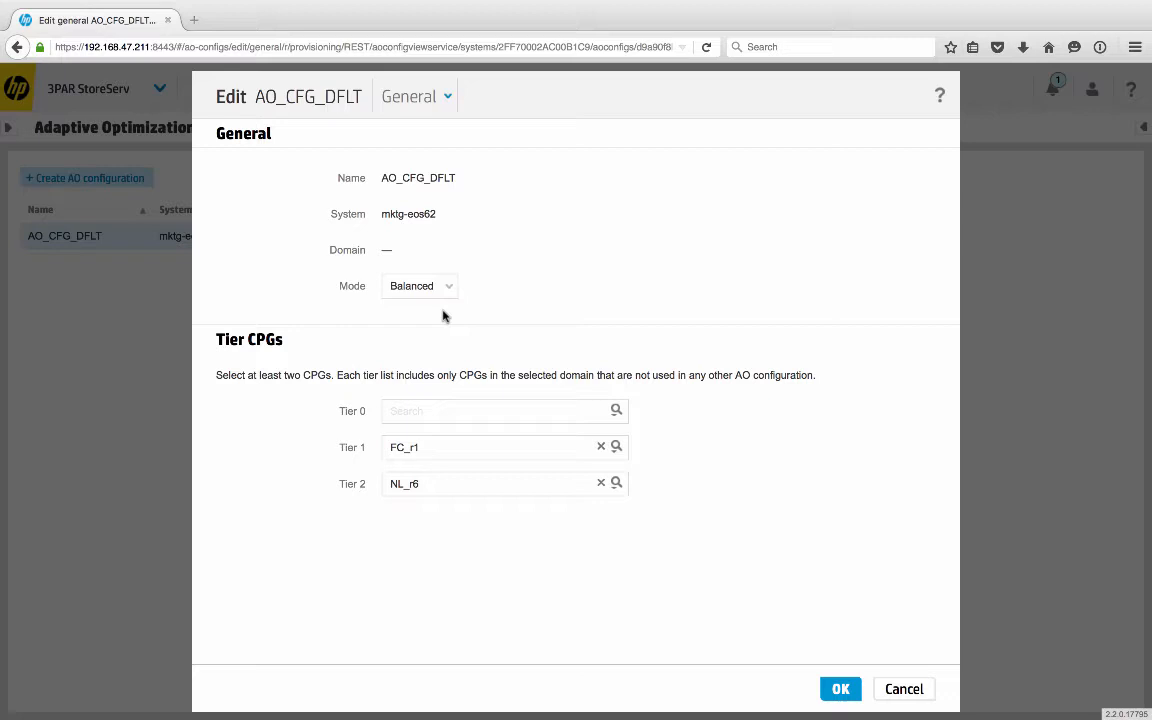
{"action": "left_click", "coordinate": [420, 284]}
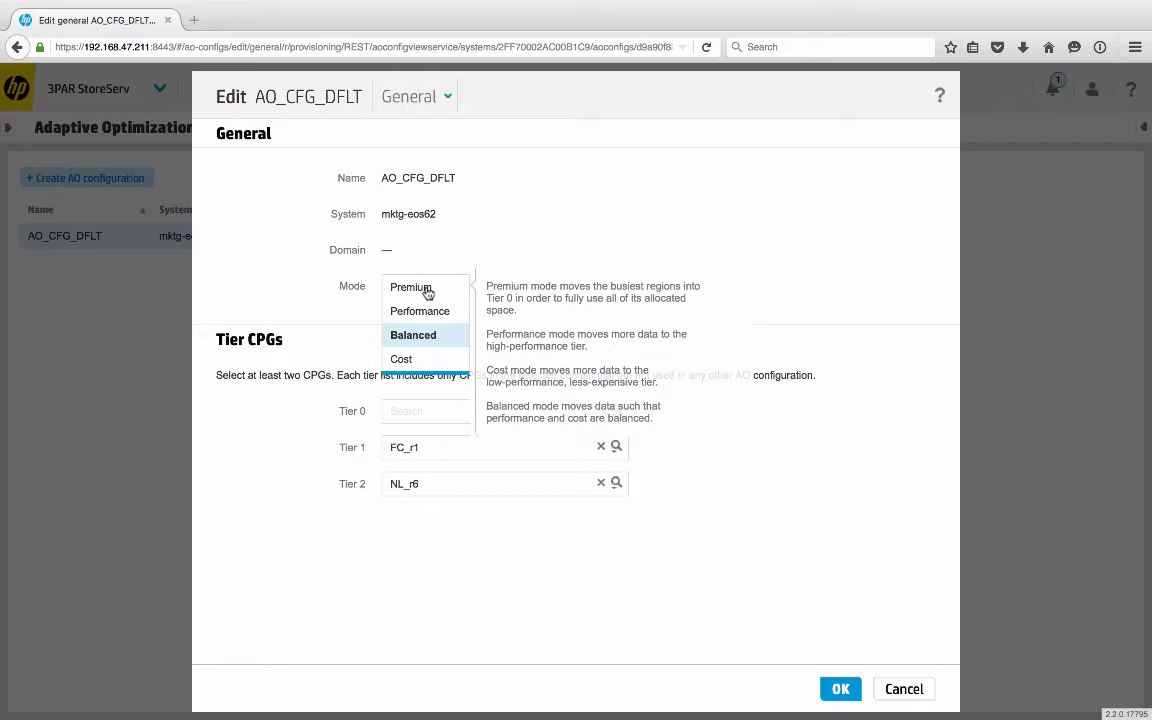
{"action": "left_click", "coordinate": [412, 336]}
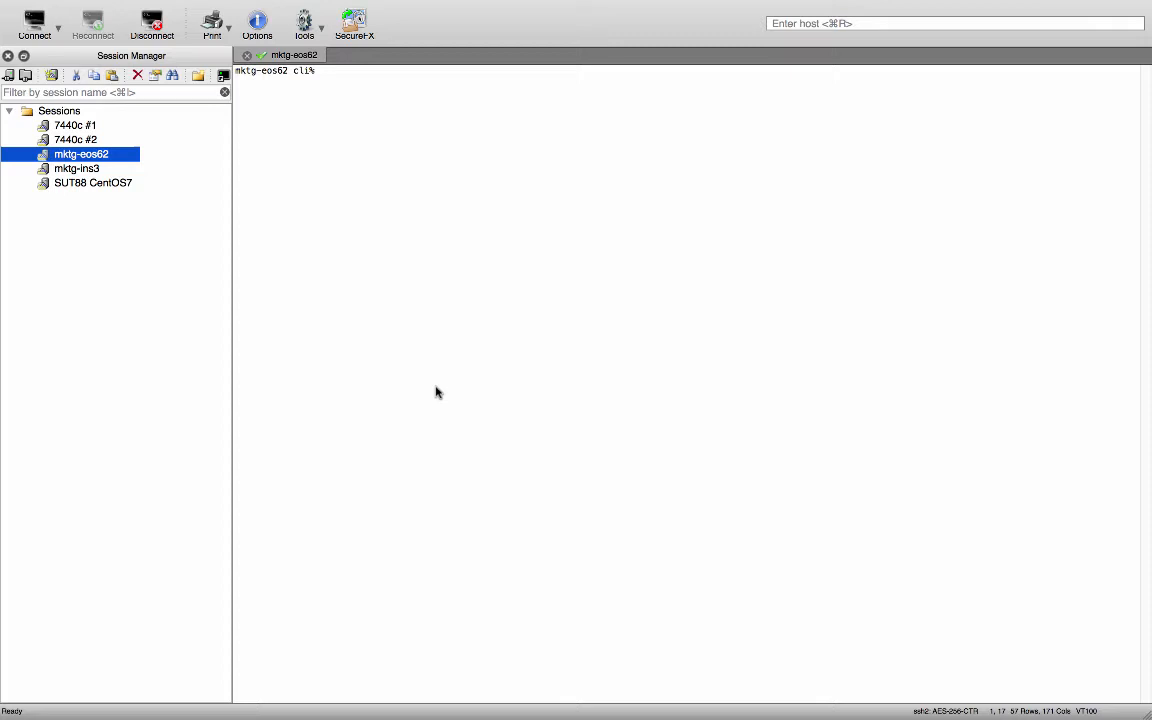
- Run showaocfg to list AO_CFG_DFLT with FC_r1 and NL_r6 tiers in Balanced mode
{"action": "type", "text": "s"}
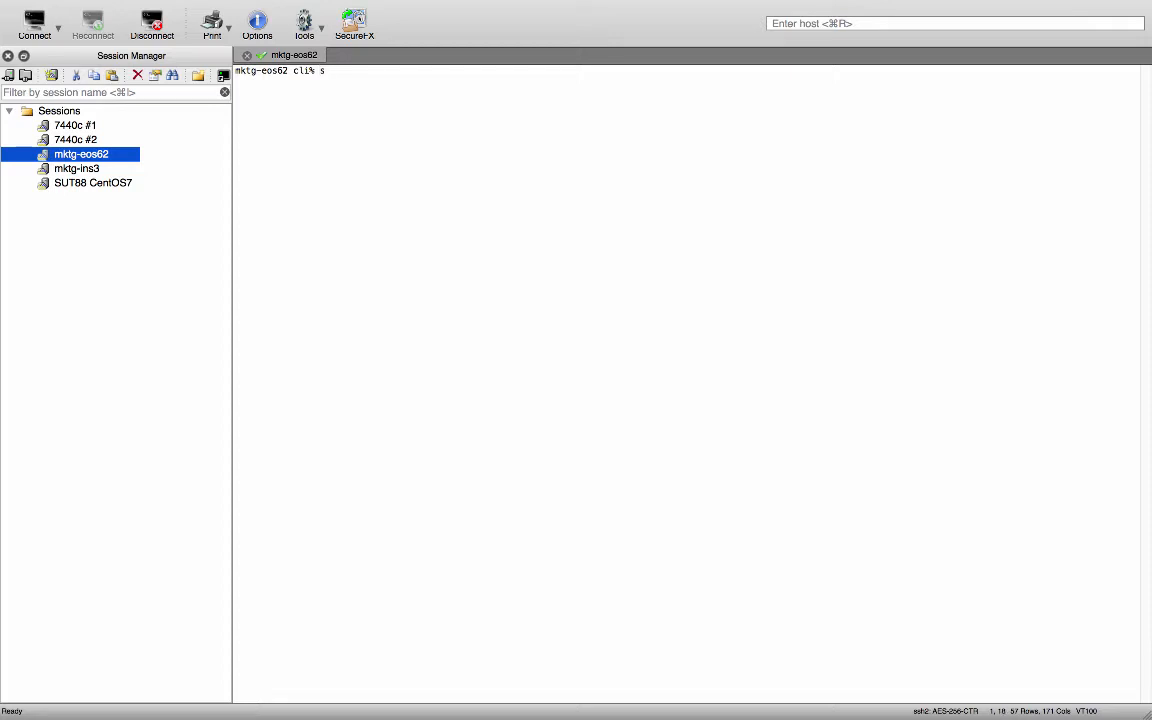
{"action": "type", "text": "howaocfg"}
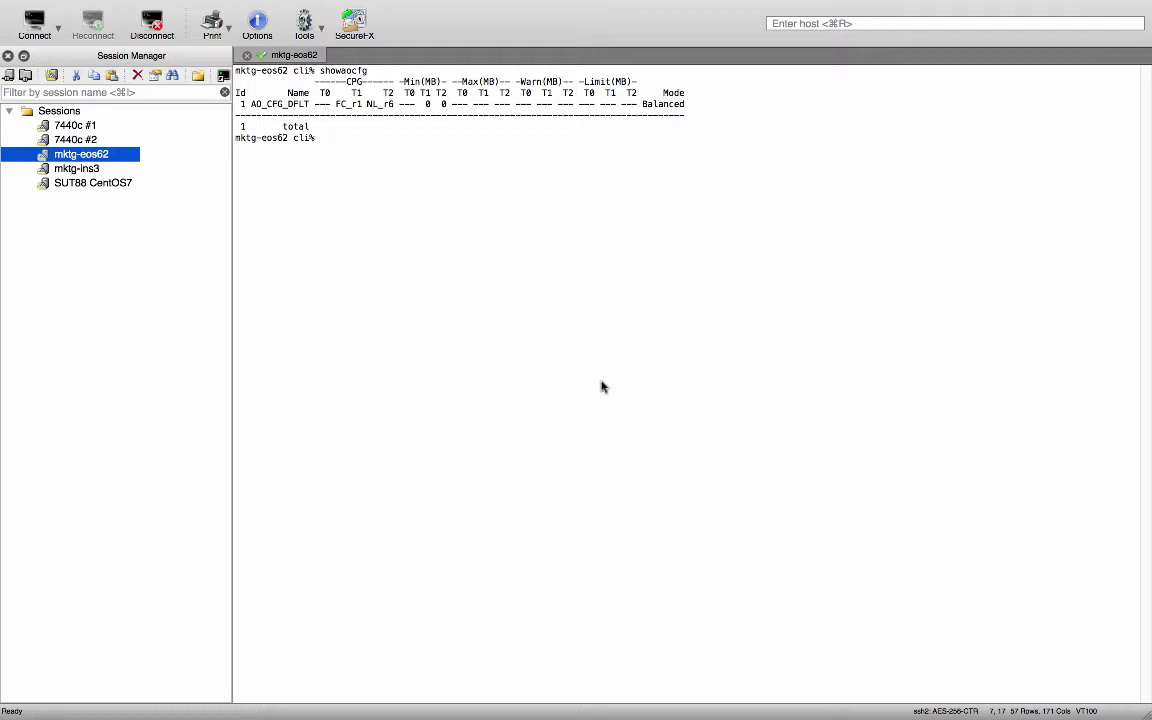
{"action": "mouse_move", "coordinate": [452, 76]}
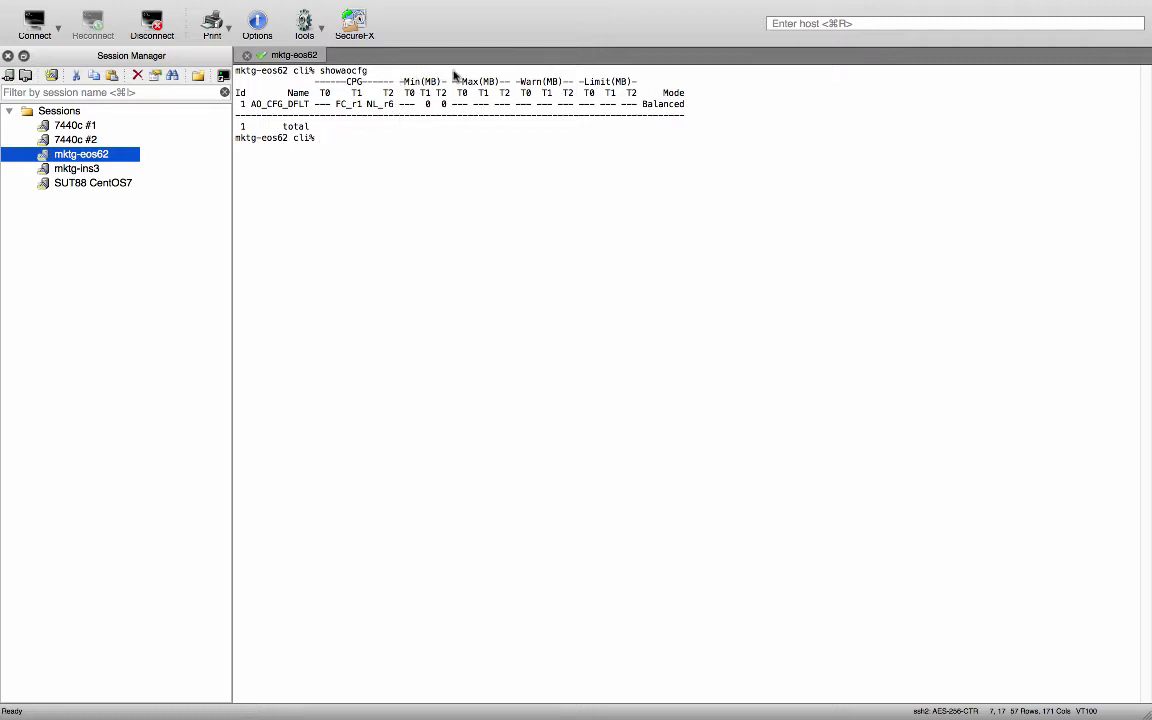
{"action": "mouse_move", "coordinate": [492, 168]}
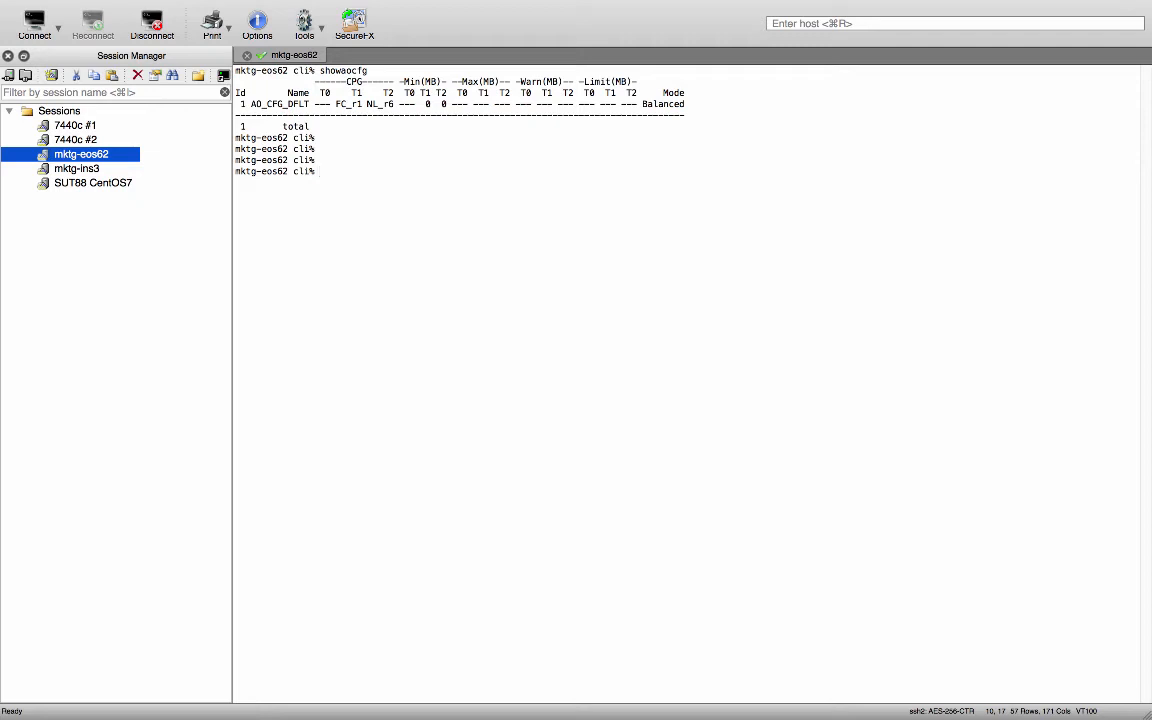
- Set SSD_r5 as tier 0 CPG with 'setaocfg -t0cpg SSD_r5 AO_CFG_DFLT' and confirm via showaocfg
{"action": "type", "text": "seta"}
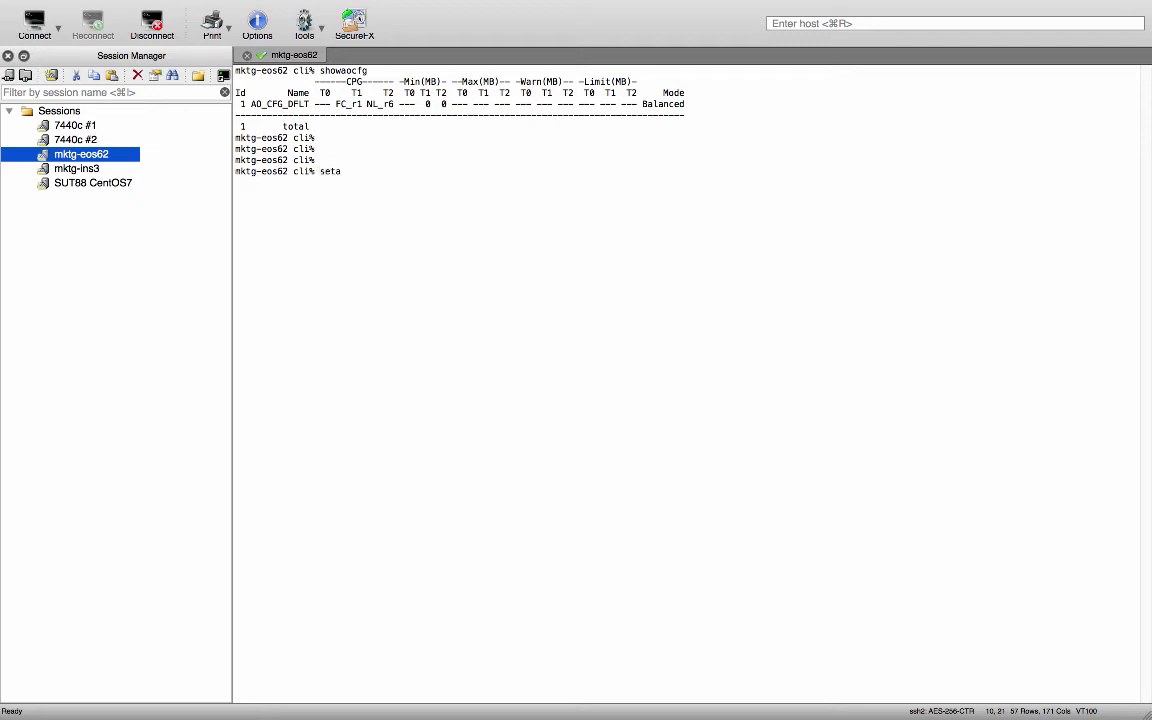
{"action": "type", "text": "ocfg -t"}
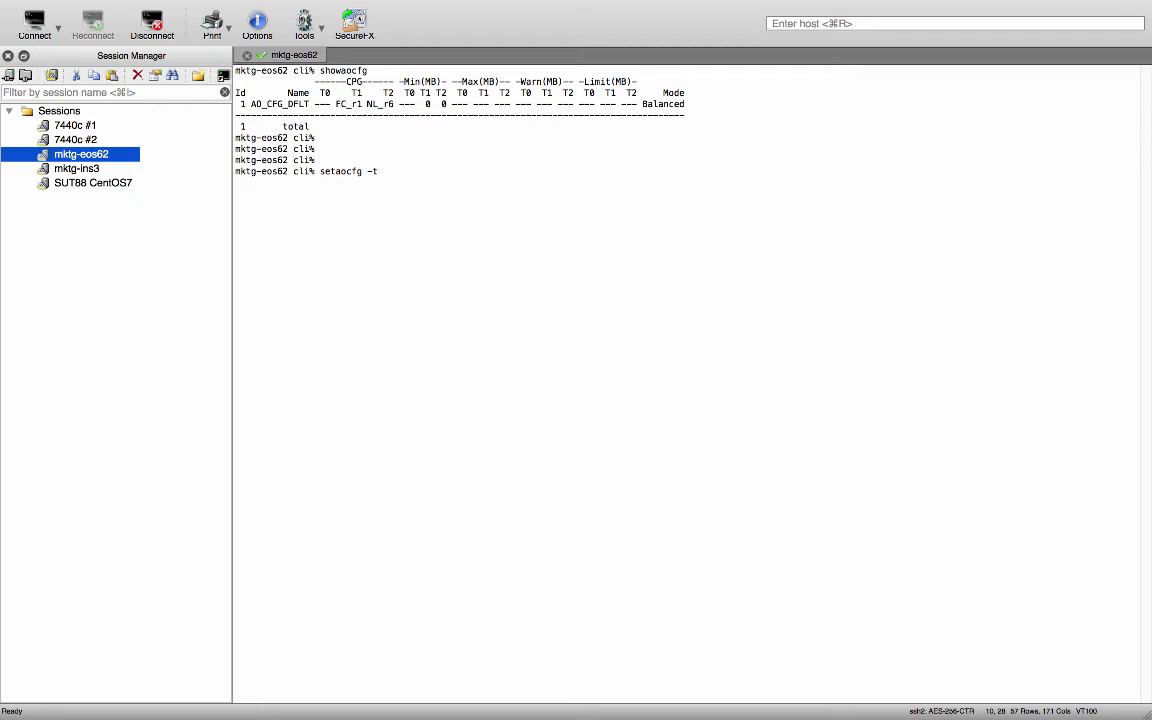
{"action": "type", "text": "0"}
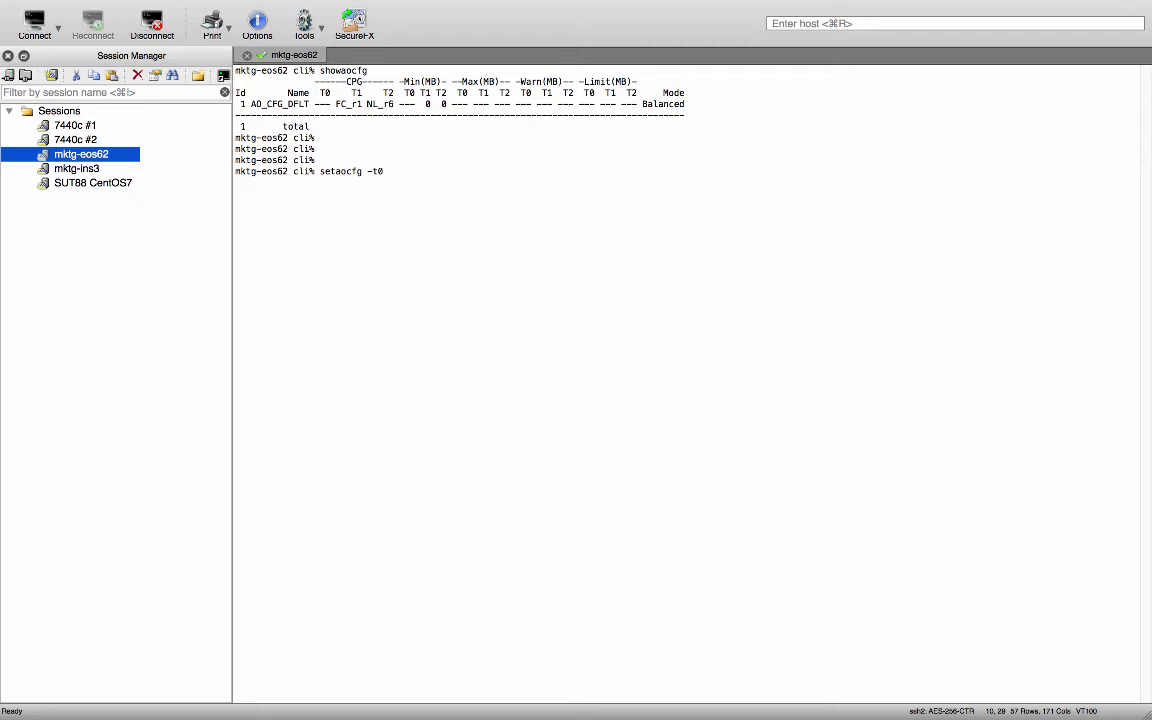
{"action": "type", "text": "cpg"}
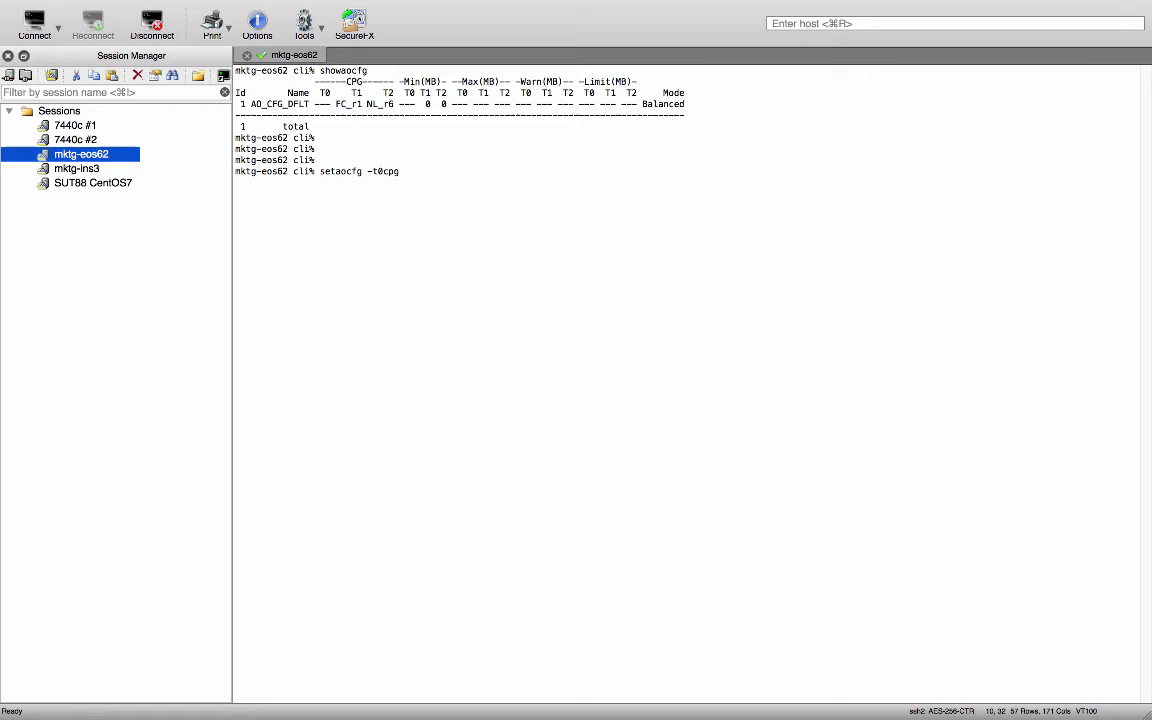
{"action": "type", "text": "SSD_"}
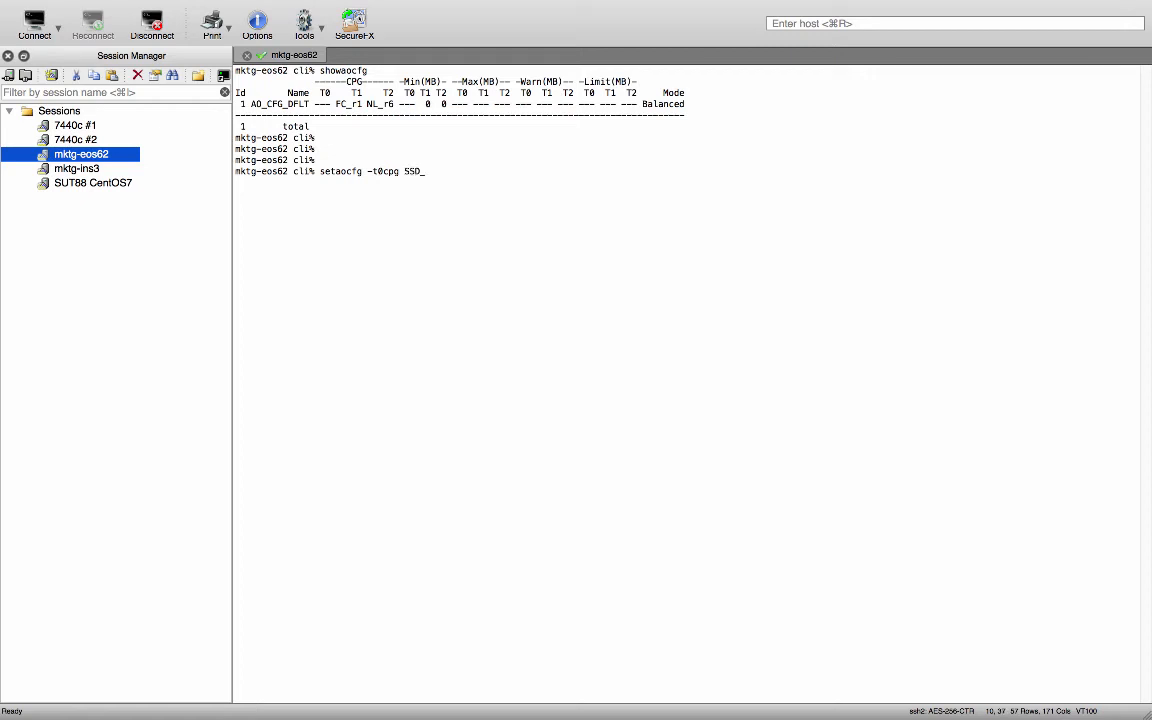
{"action": "type", "text": "r5"}
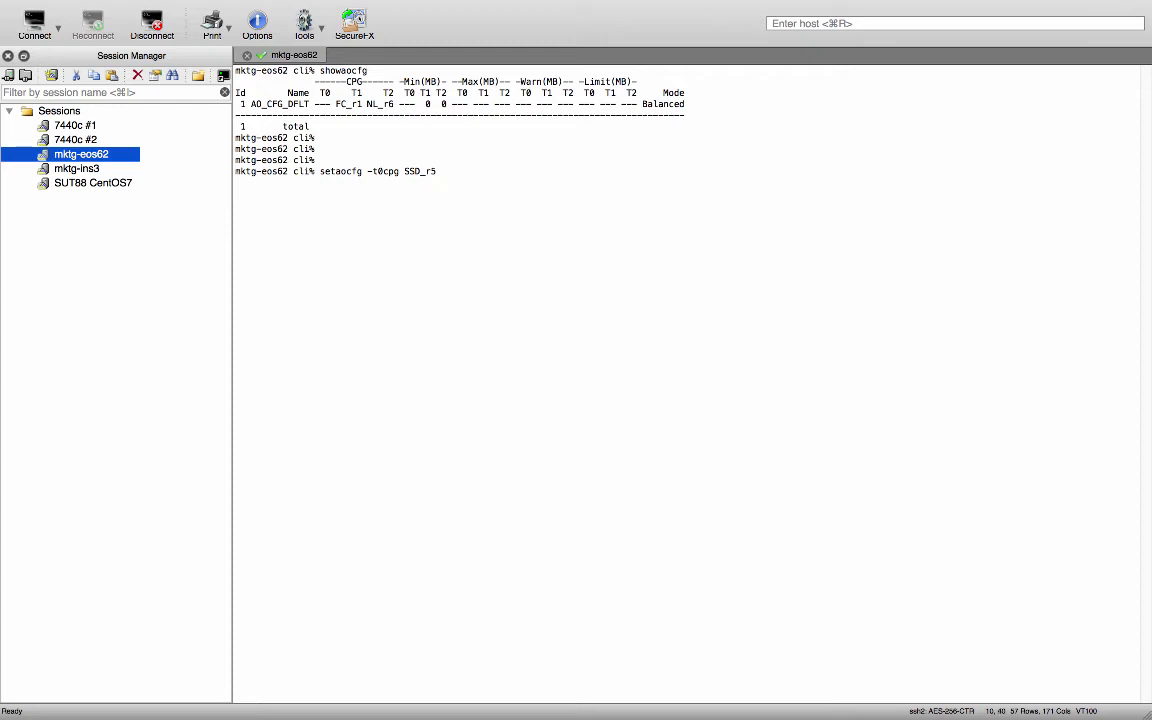
{"action": "type", "text": "AO_CFG_DFLT"}
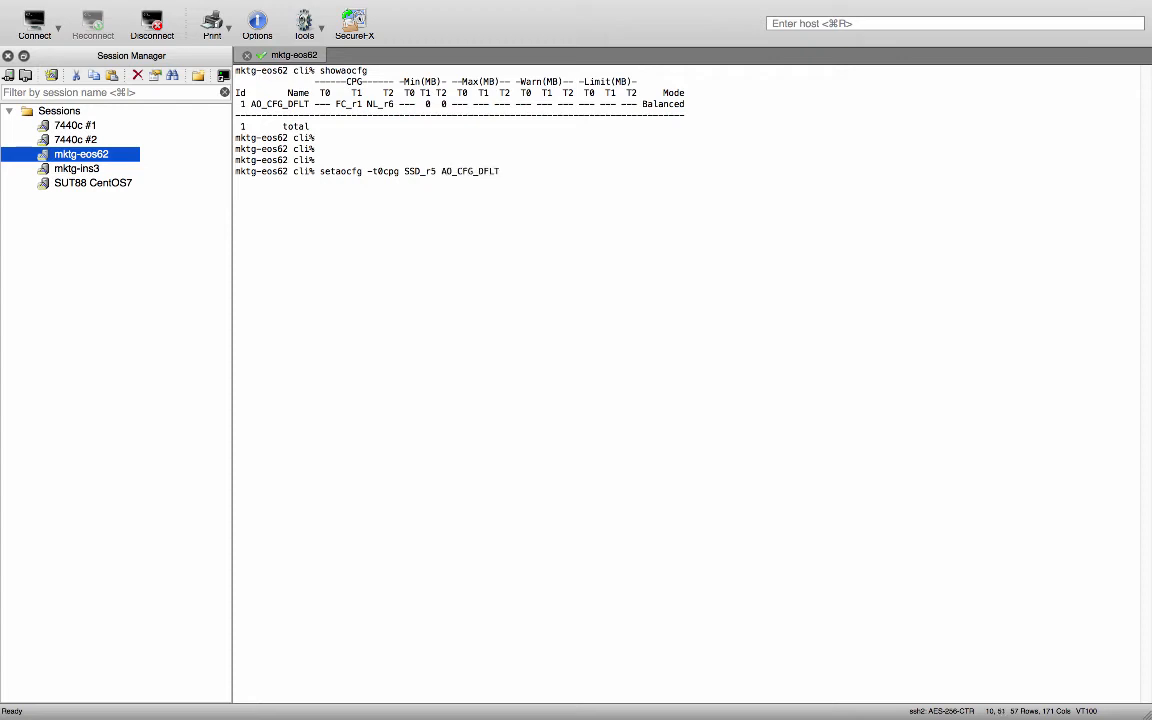
{"action": "type", "text": "s62 cli% s"}
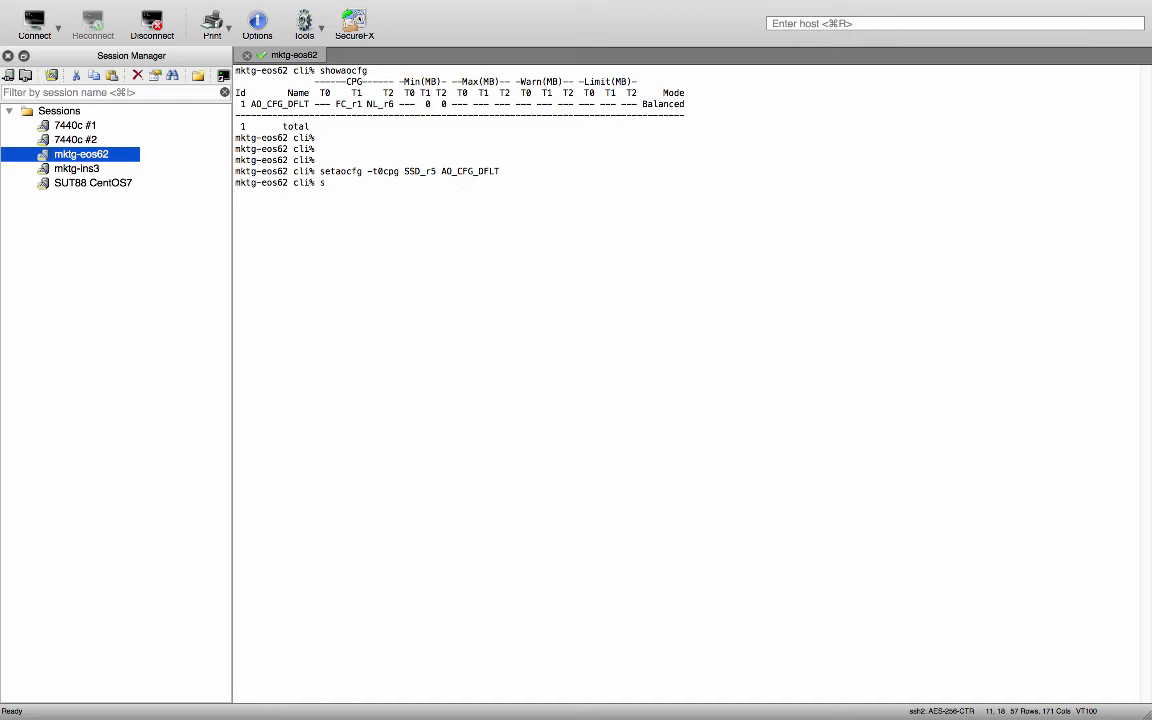
{"action": "type", "text": "howaocfg"}
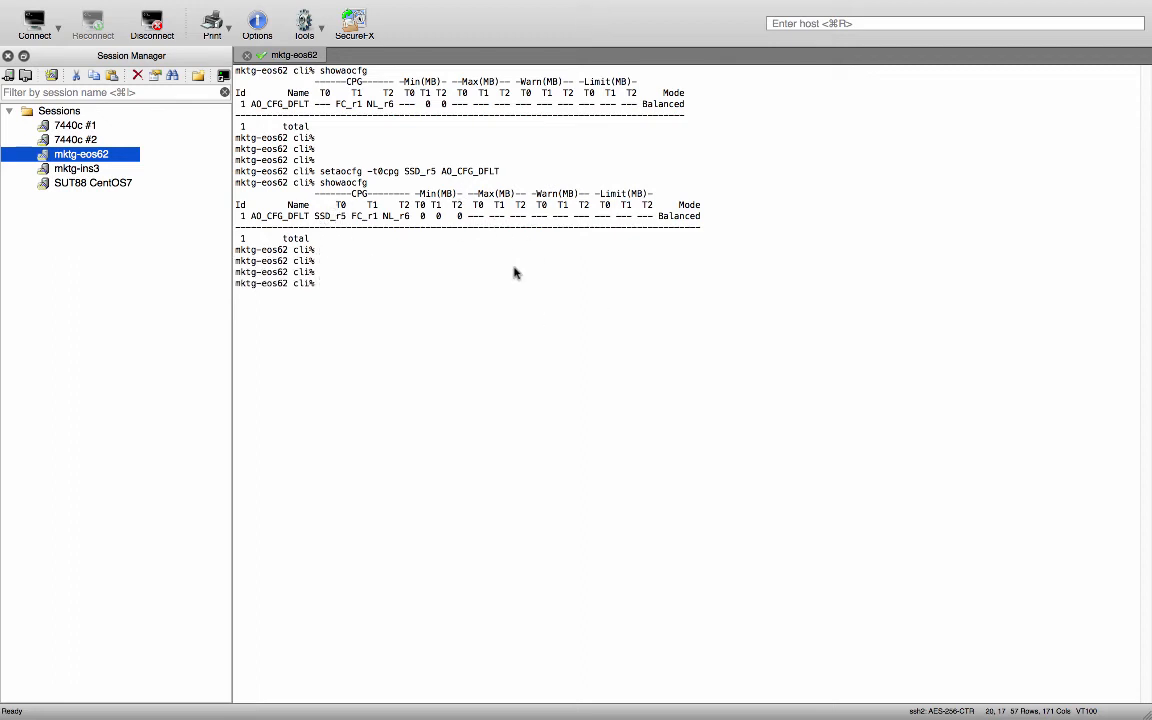
{"action": "mouse_move", "coordinate": [434, 328]}
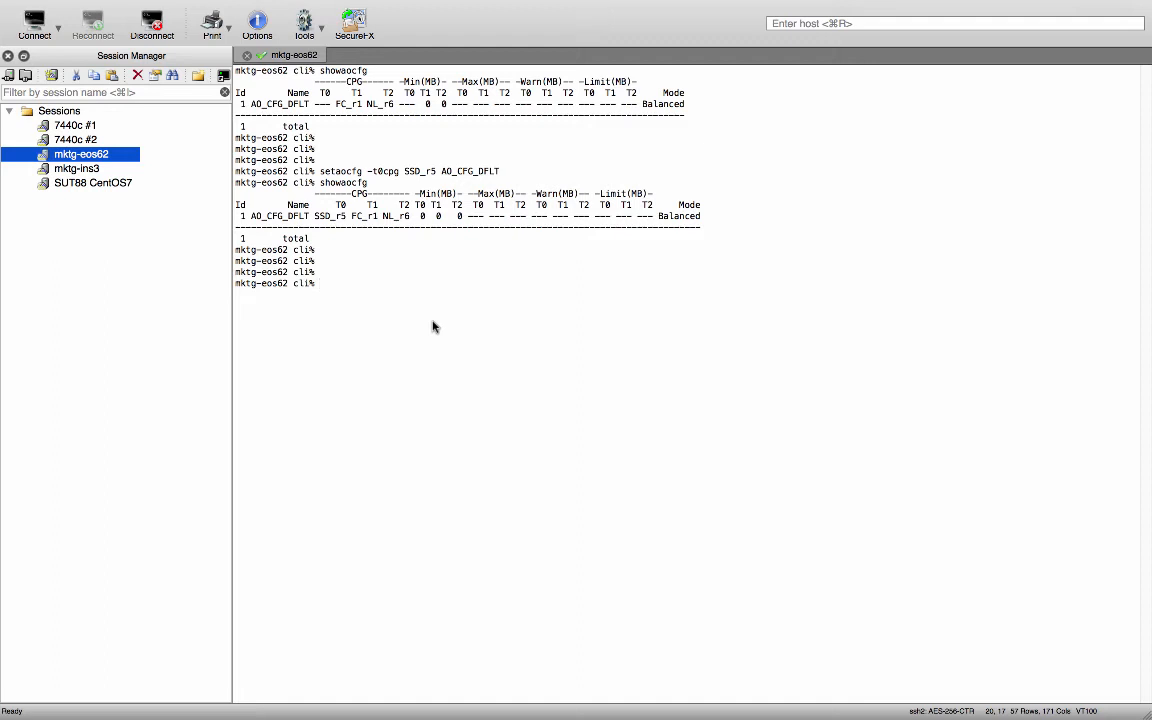
- Apply 'setaocfg -t0max 1t -t1max 5t AO_CFG_DFLT' and list the 1048576/5242880 limits with showaocfg
{"action": "type", "text": "setaocfg -t"}
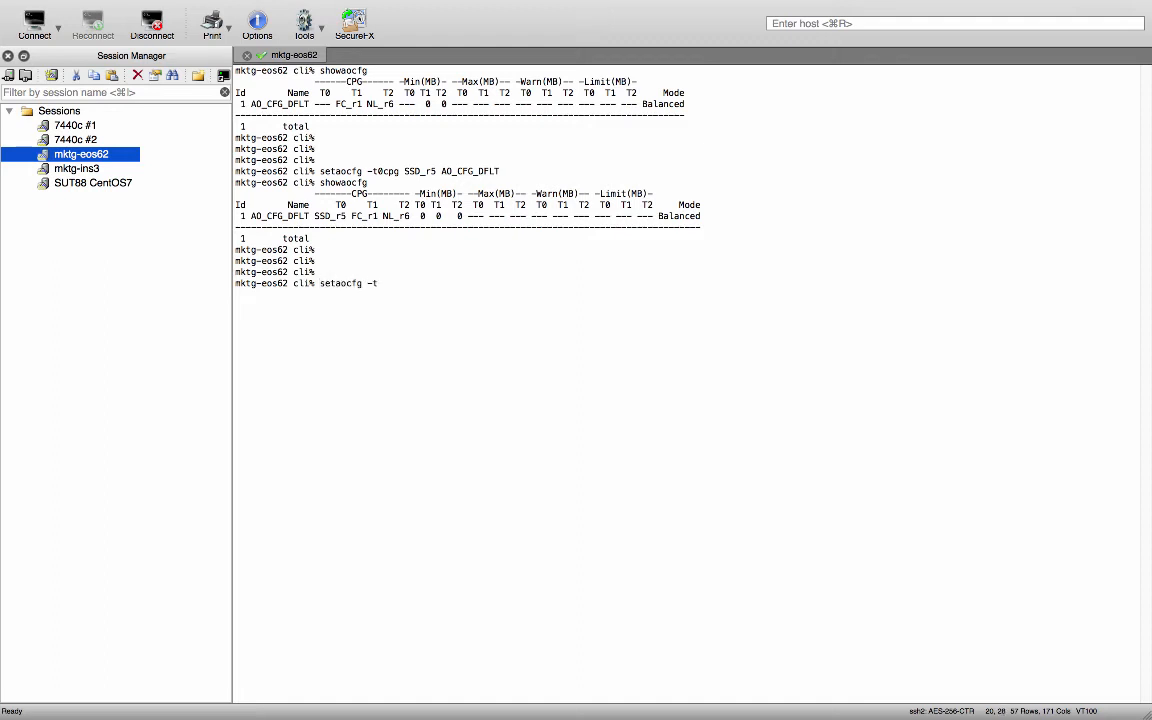
{"action": "type", "text": "0max"}
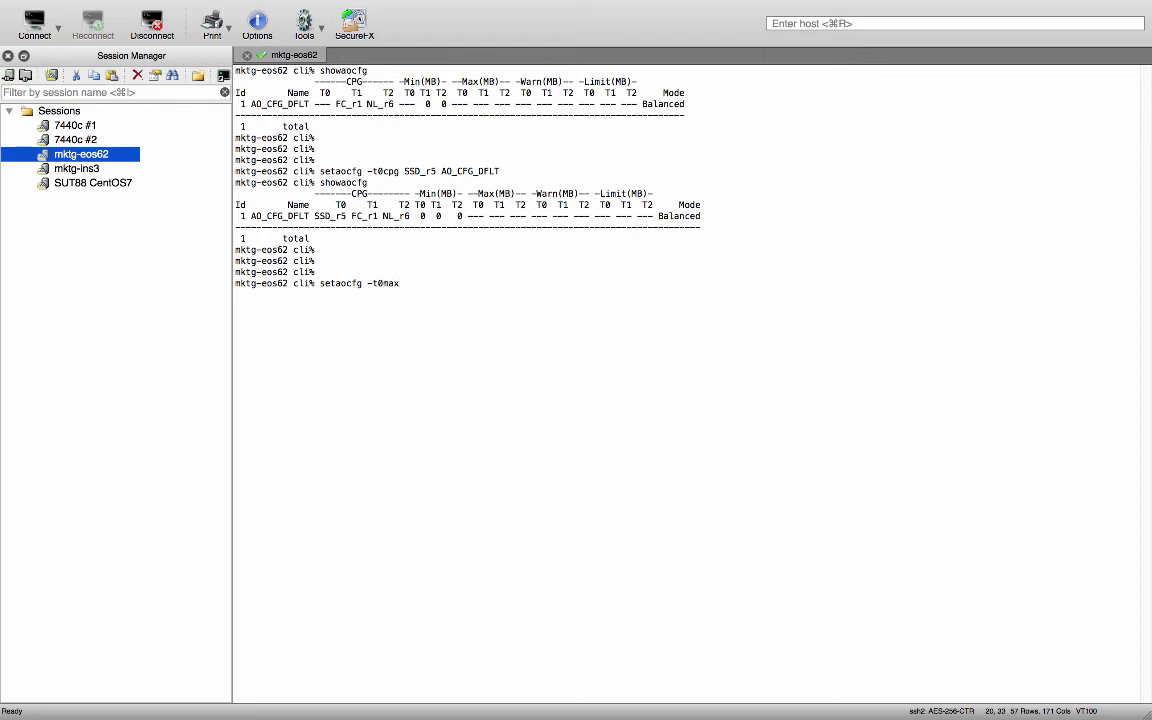
{"action": "type", "text": "1"}
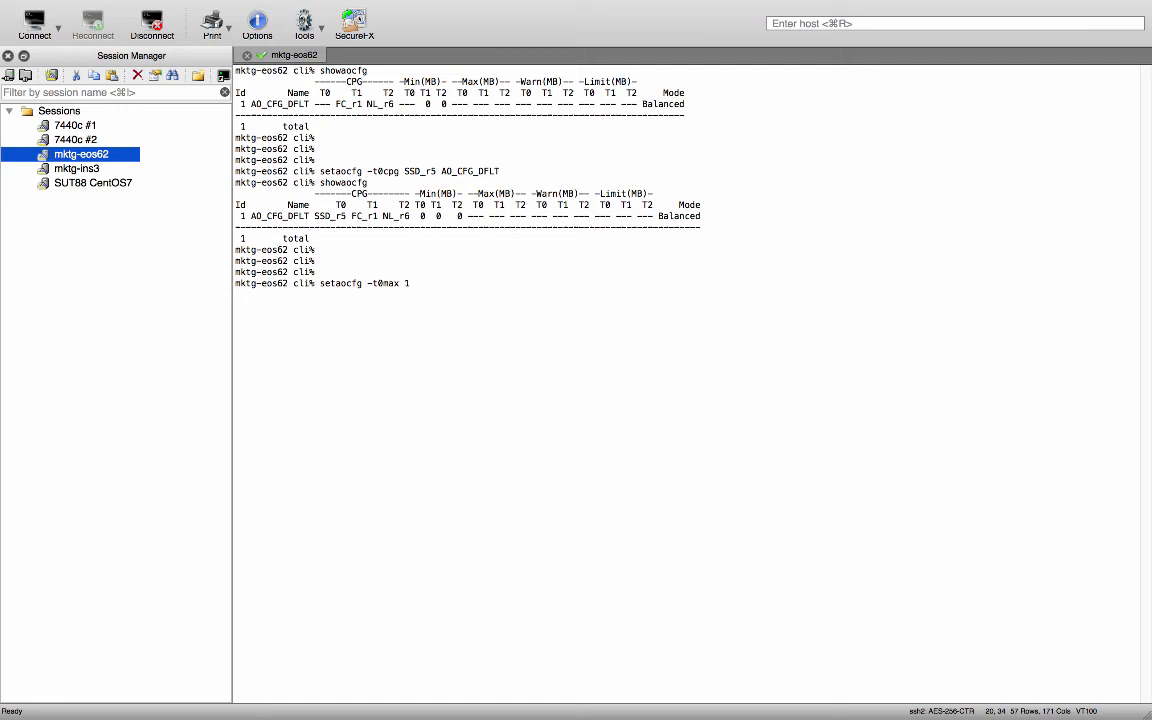
{"action": "type", "text": "t"}
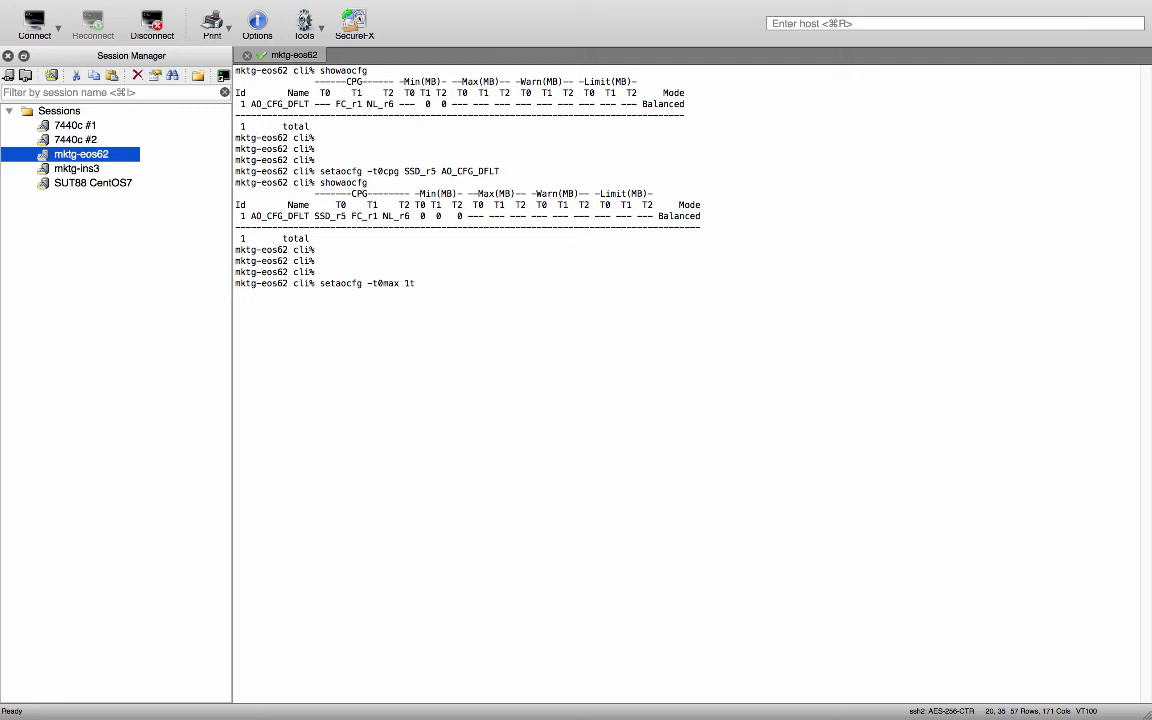
{"action": "type", "text": "-t1max"}
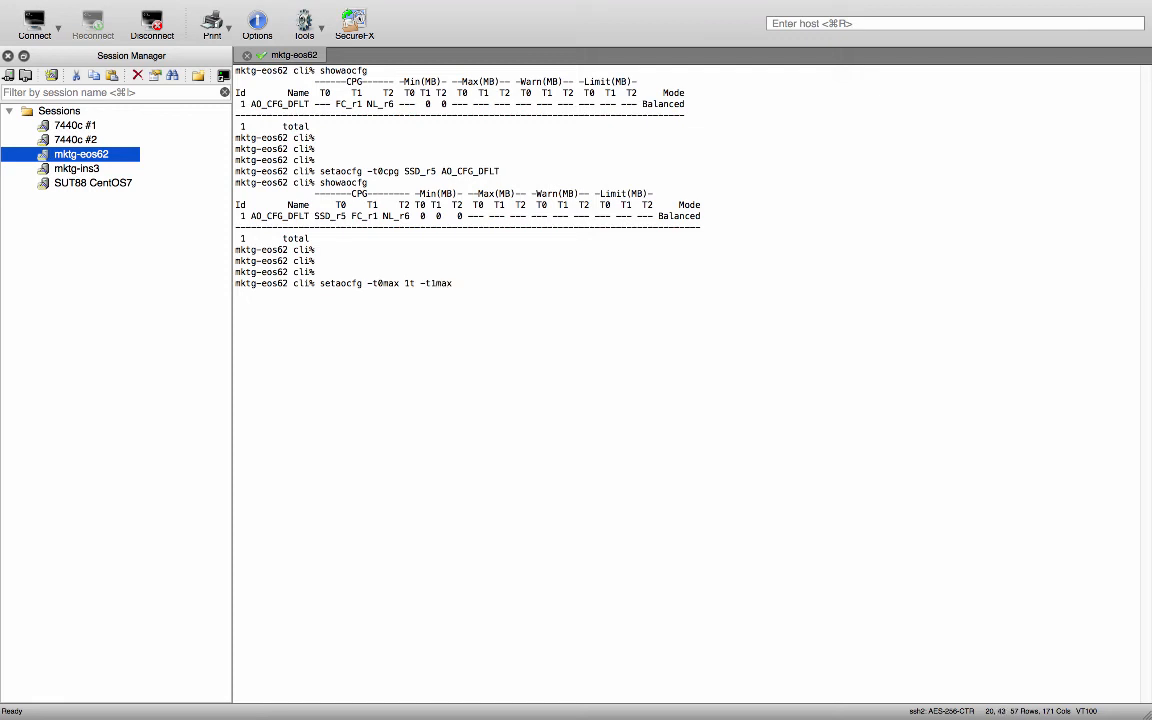
{"action": "type", "text": "5"}
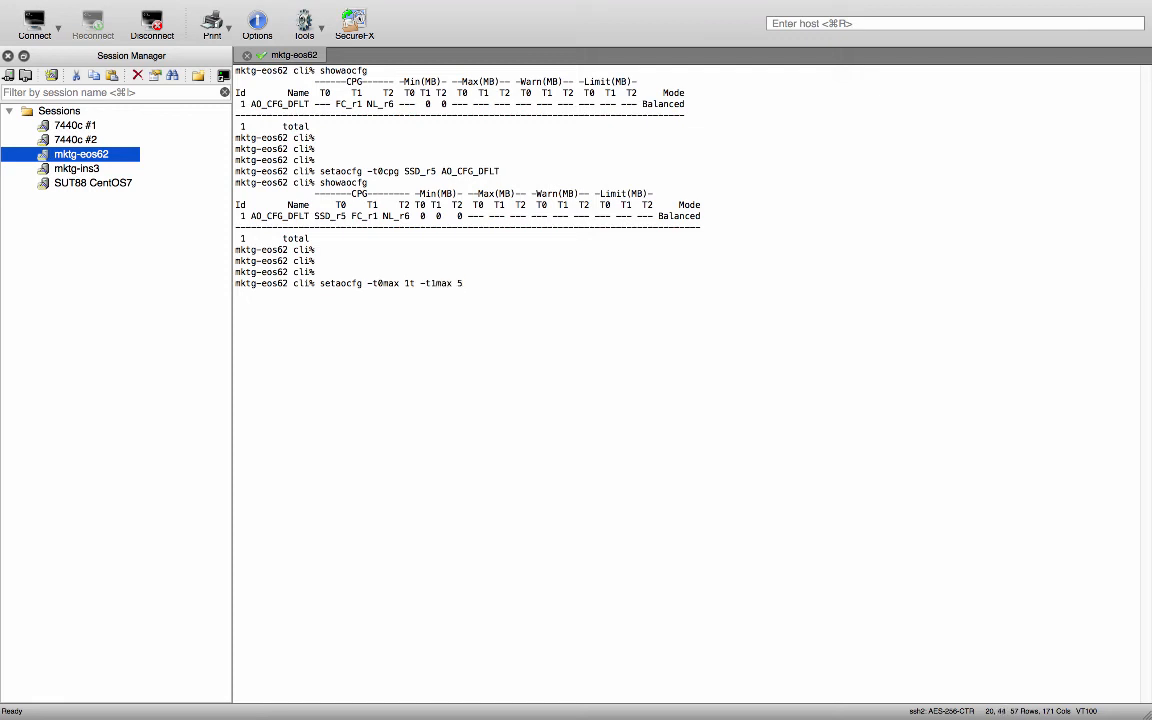
{"action": "type", "text": "t"}
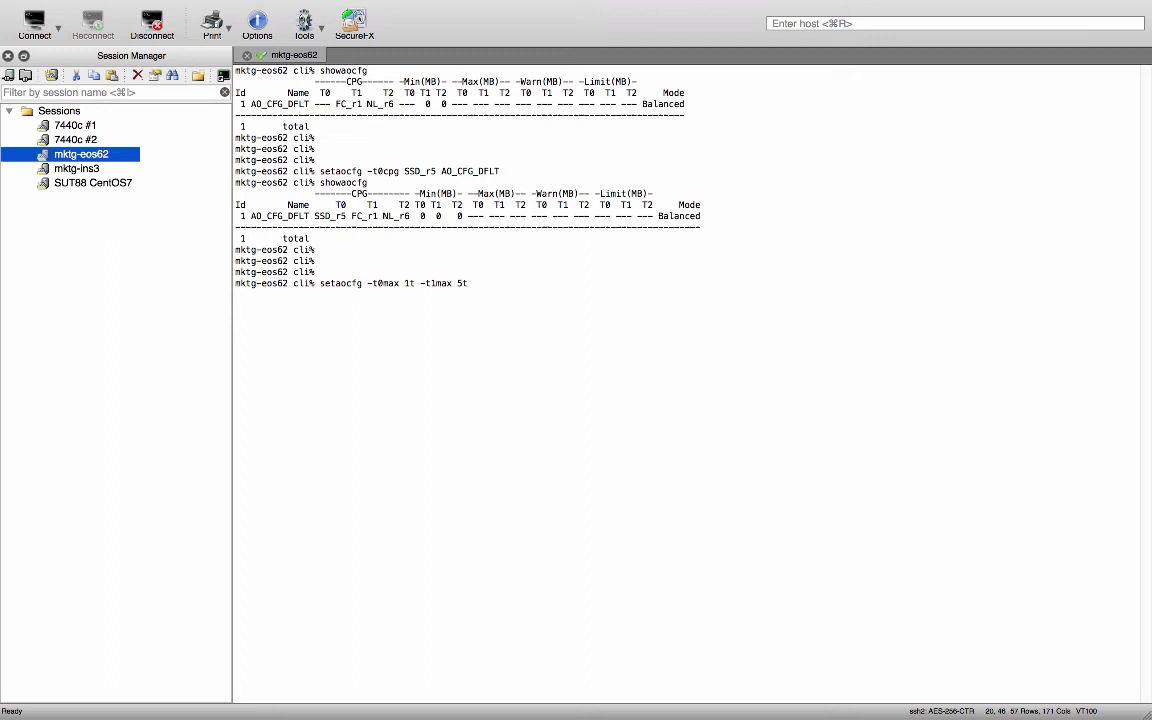
{"action": "type", "text": "AO_"}
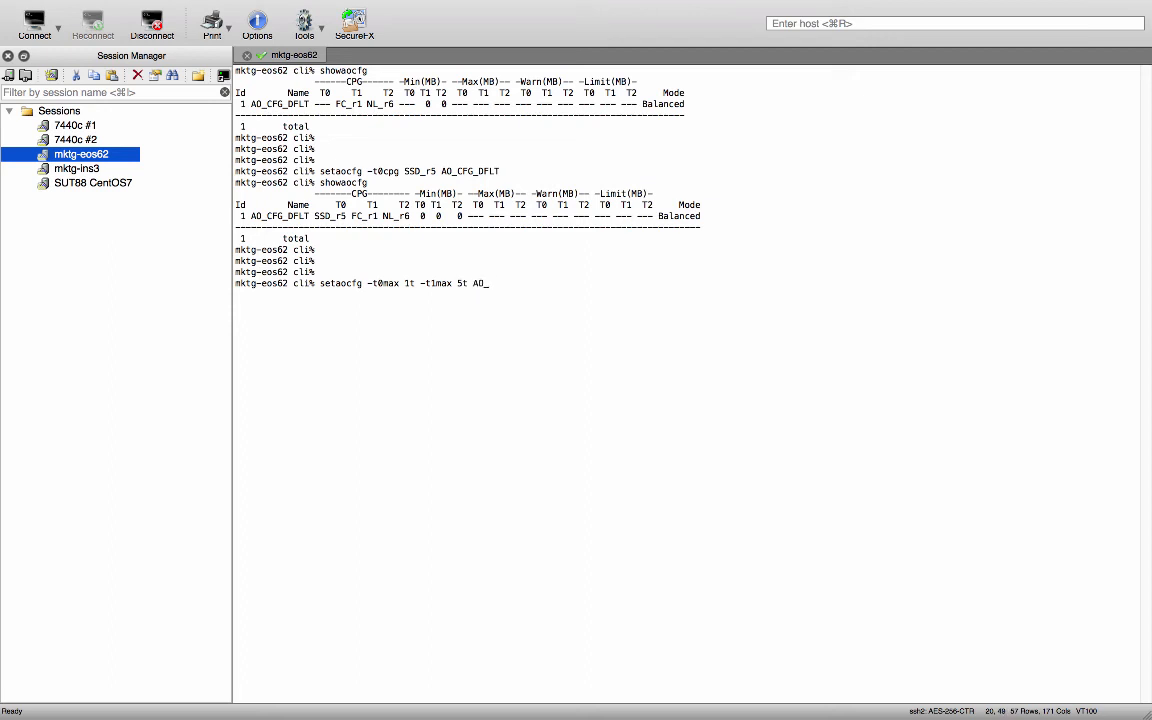
{"action": "type", "text": "CFG_DFL"}
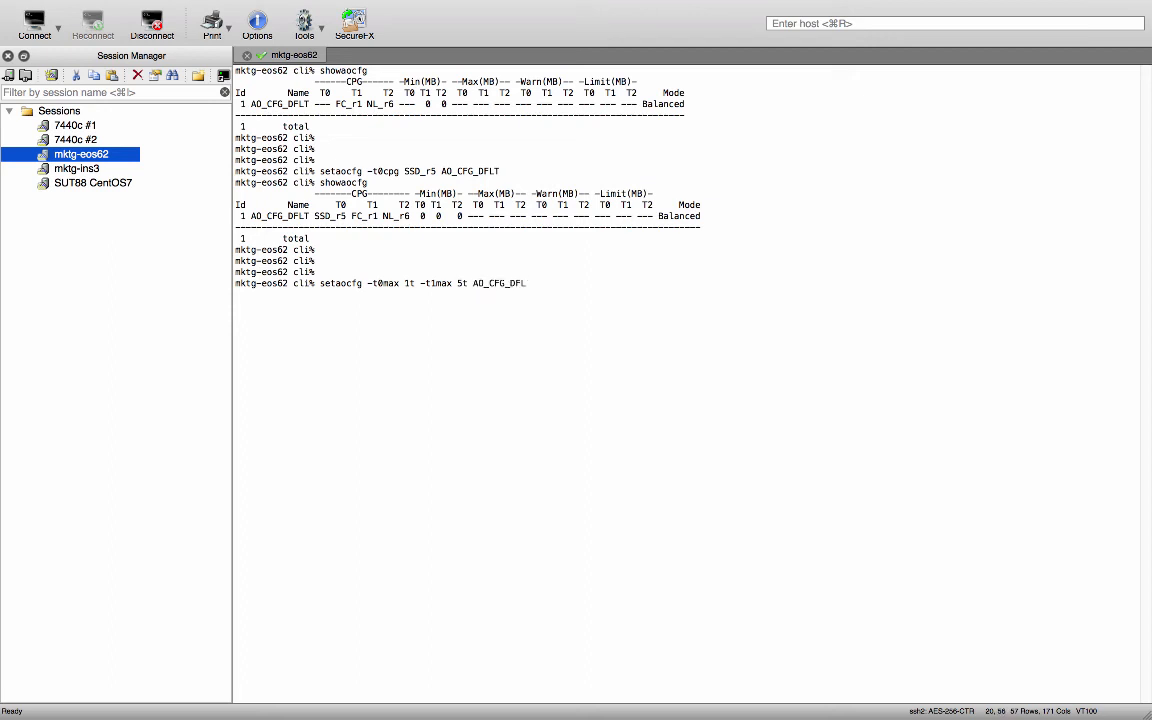
{"action": "type", "text": "showaocfg"}
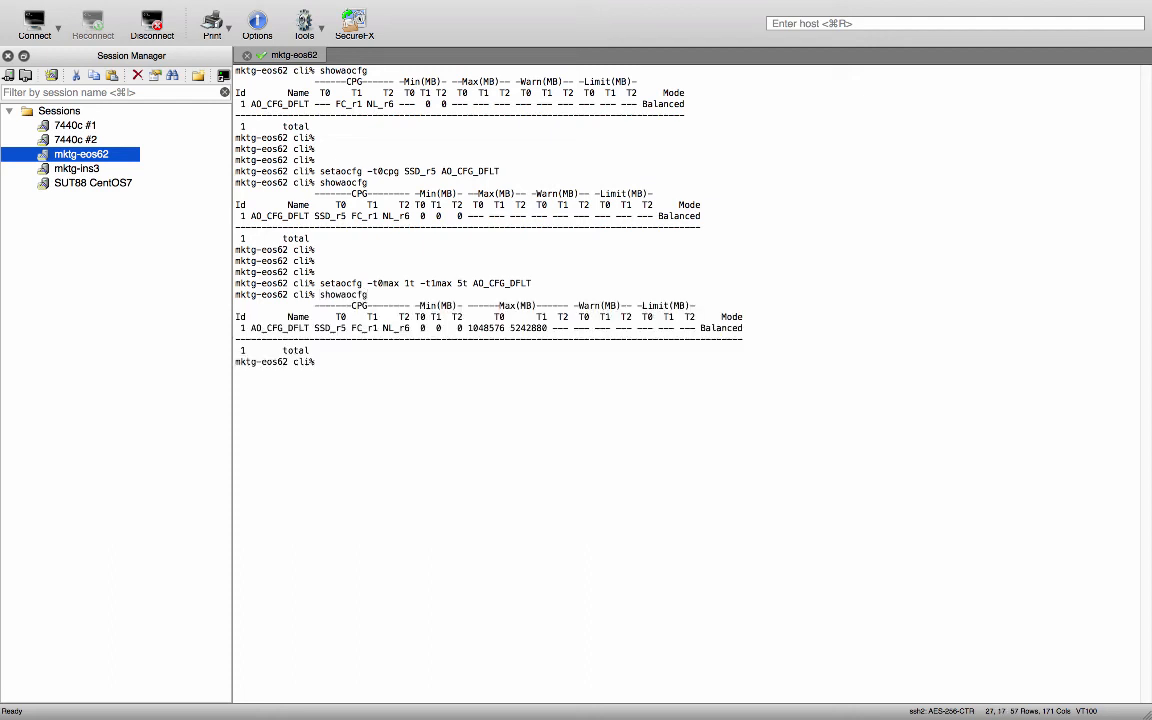
{"action": "mouse_move", "coordinate": [486, 340]}
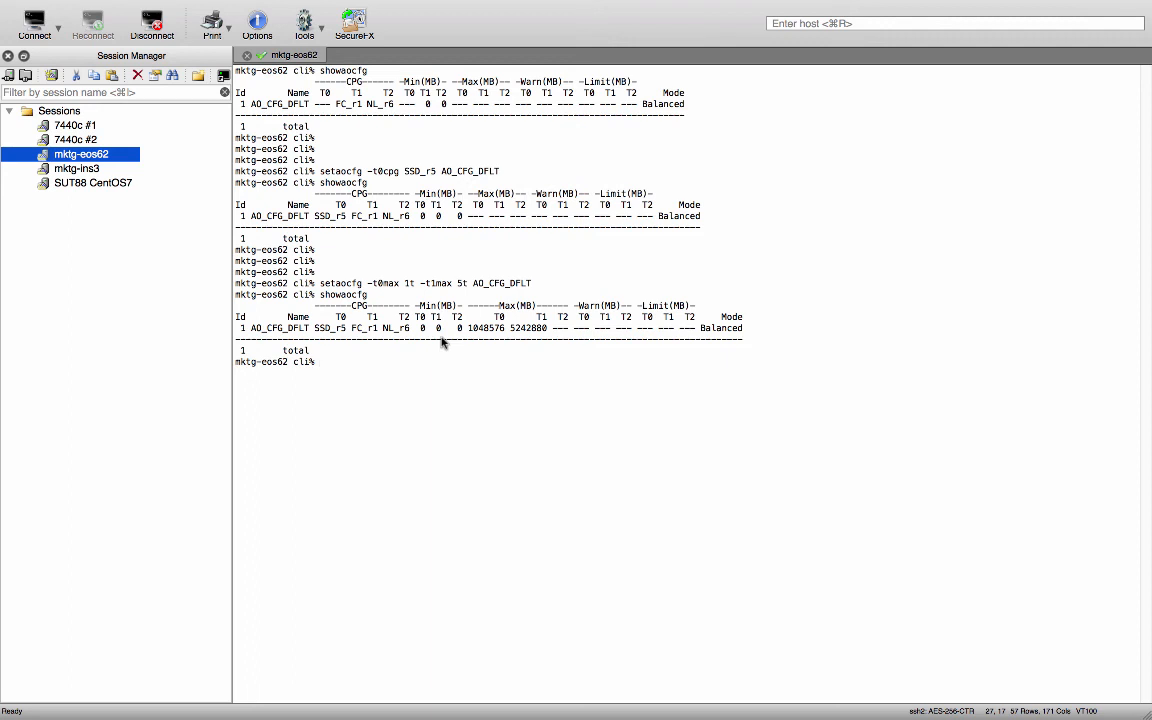
{"action": "mouse_move", "coordinate": [552, 364]}
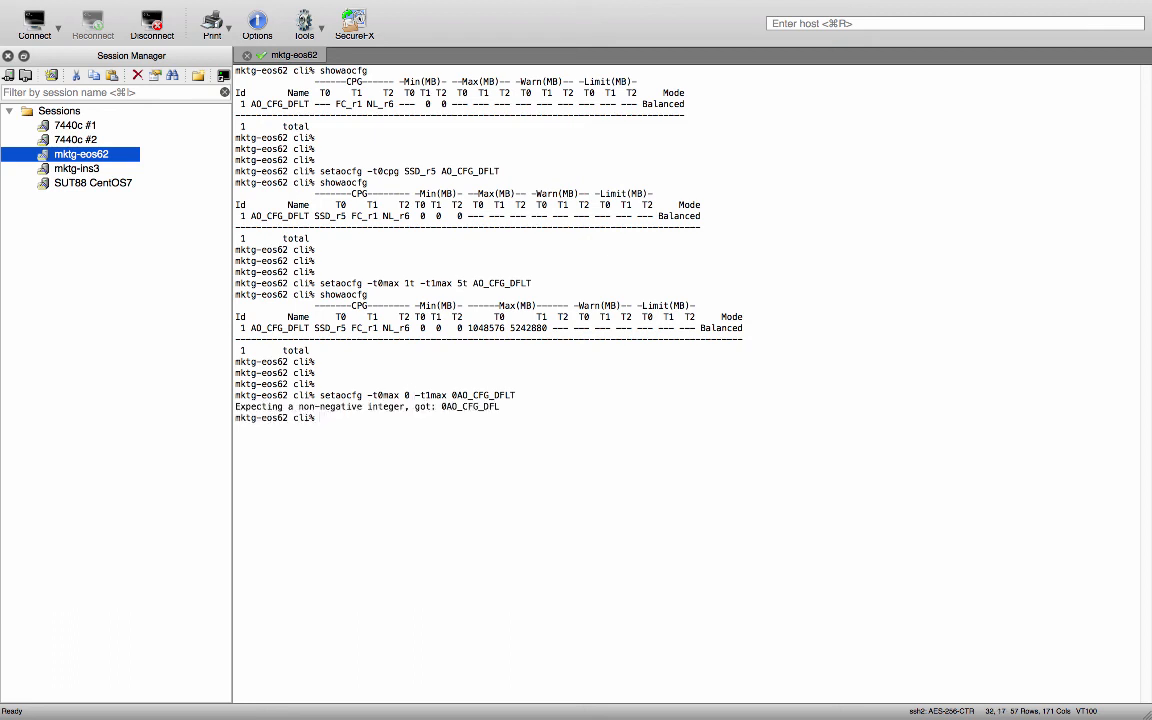
- Reset tier 0 and tier 1 max to 0 with setaocfg and confirm cleared limits via showaocfg
{"action": "type", "text": "setaocfg -t0max 0 -t1max 0AO_CFG_DFLT"}
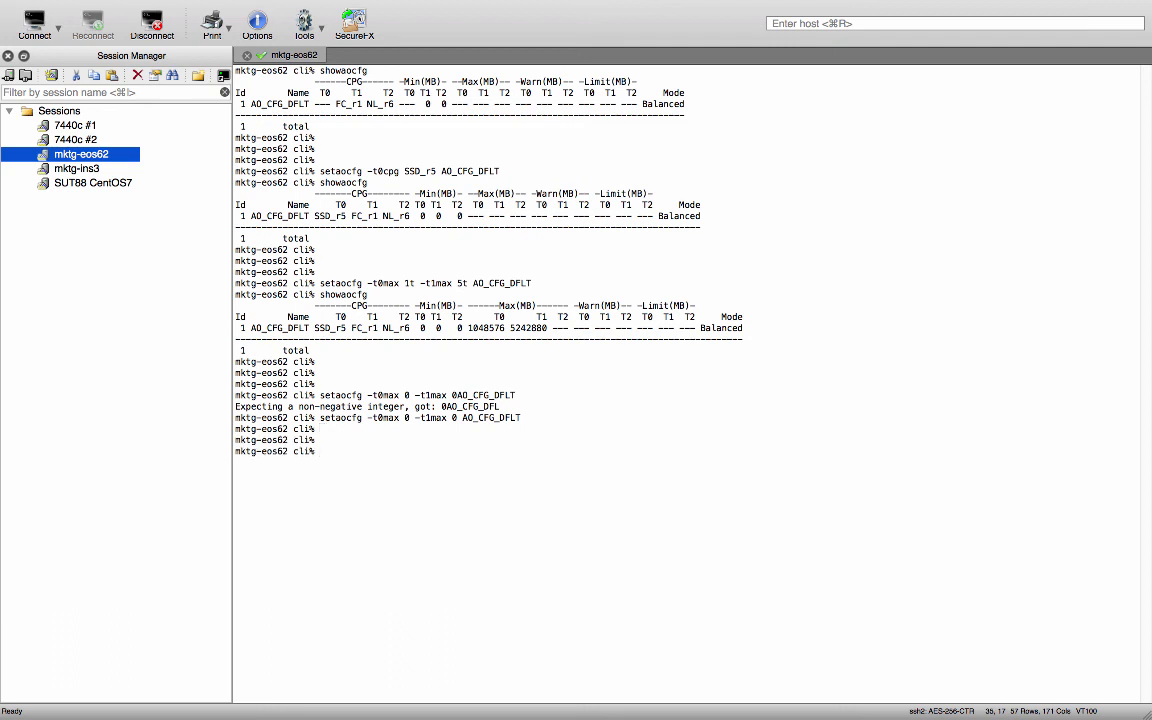
{"action": "type", "text": "showaocfg"}
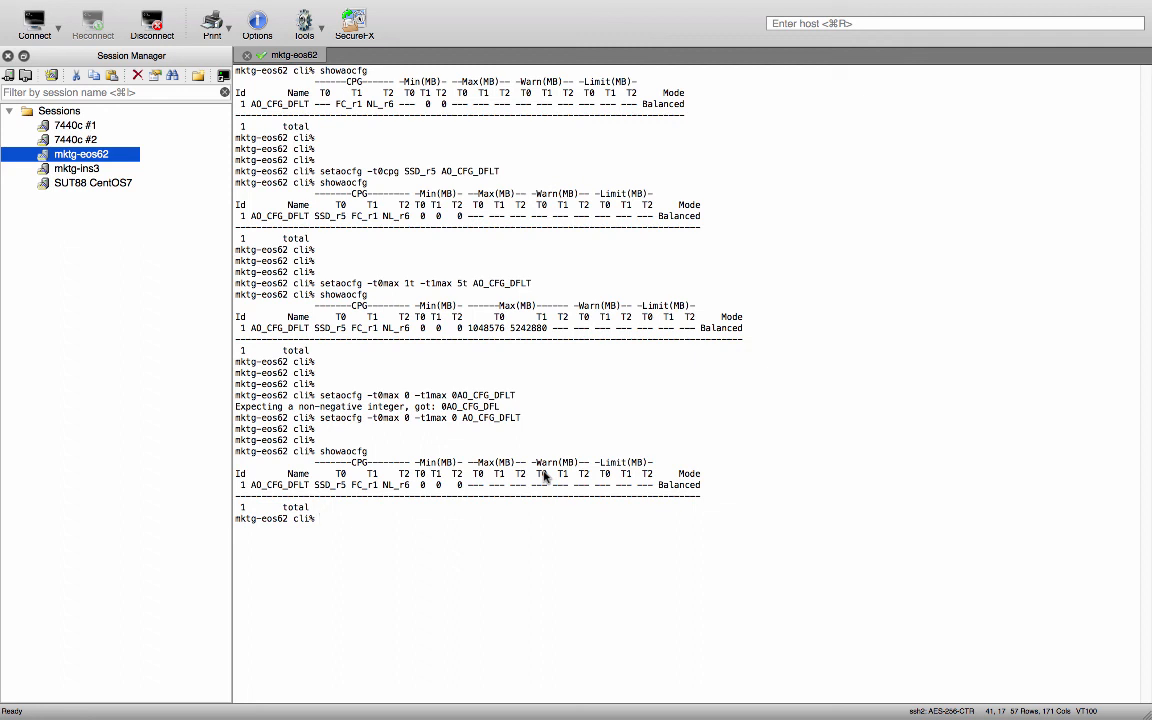
{"action": "left_click", "coordinate": [738, 8]}
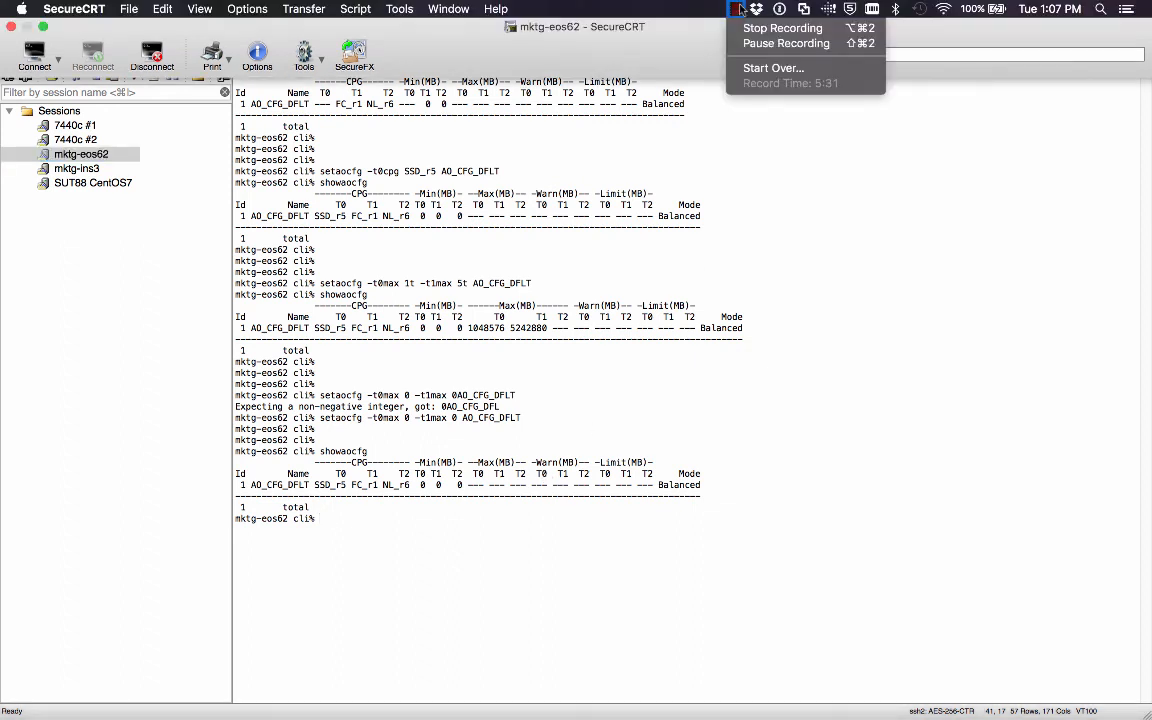